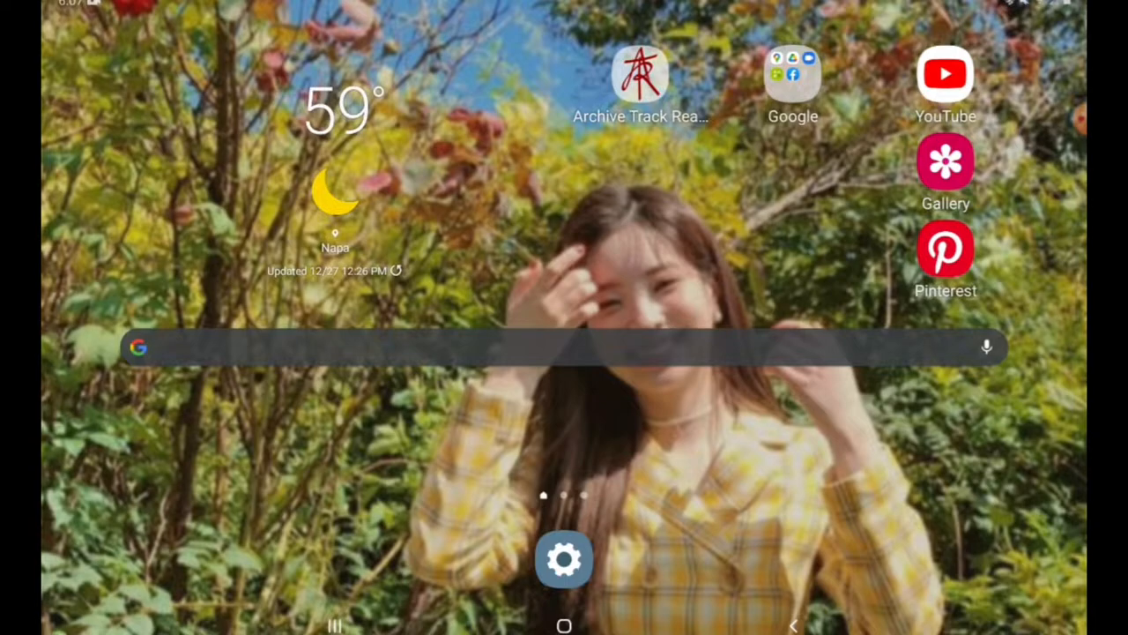
# Step: Launch YouTube, search via the 'boy with luv' history entry and load the Jimin focus cam video
pyautogui.click(945, 74)
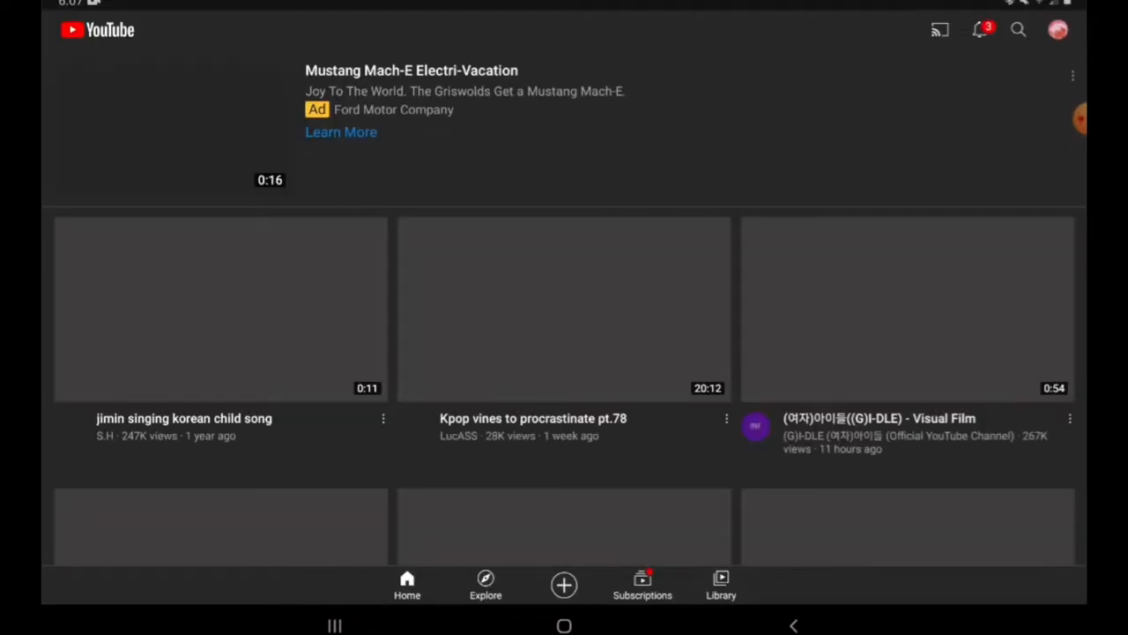
pyautogui.click(1019, 28)
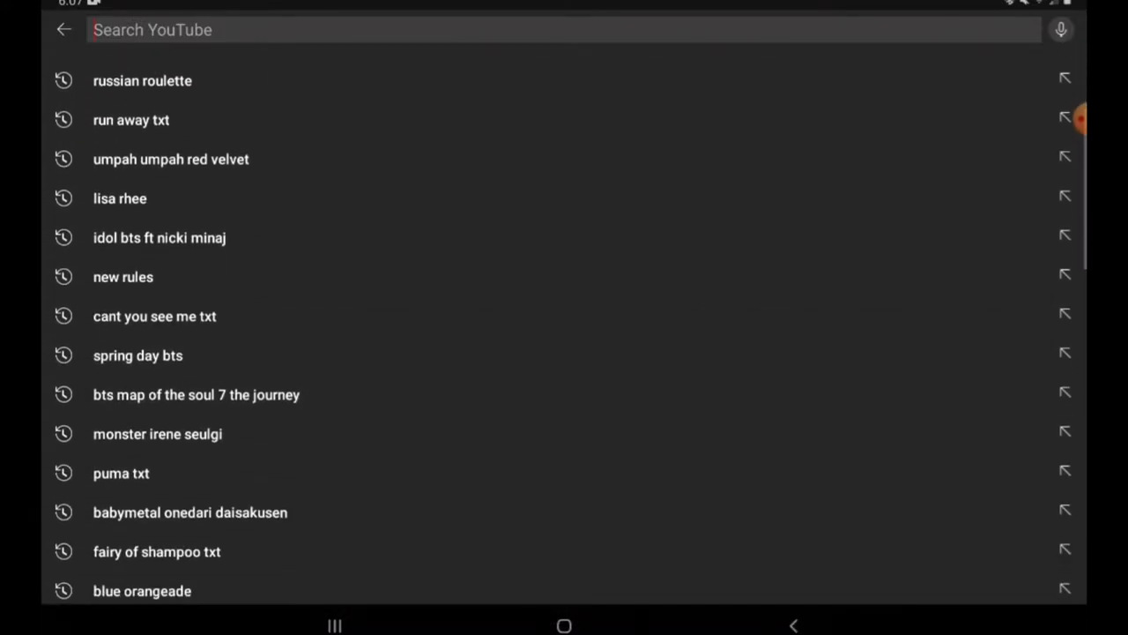
pyautogui.scroll(-3)
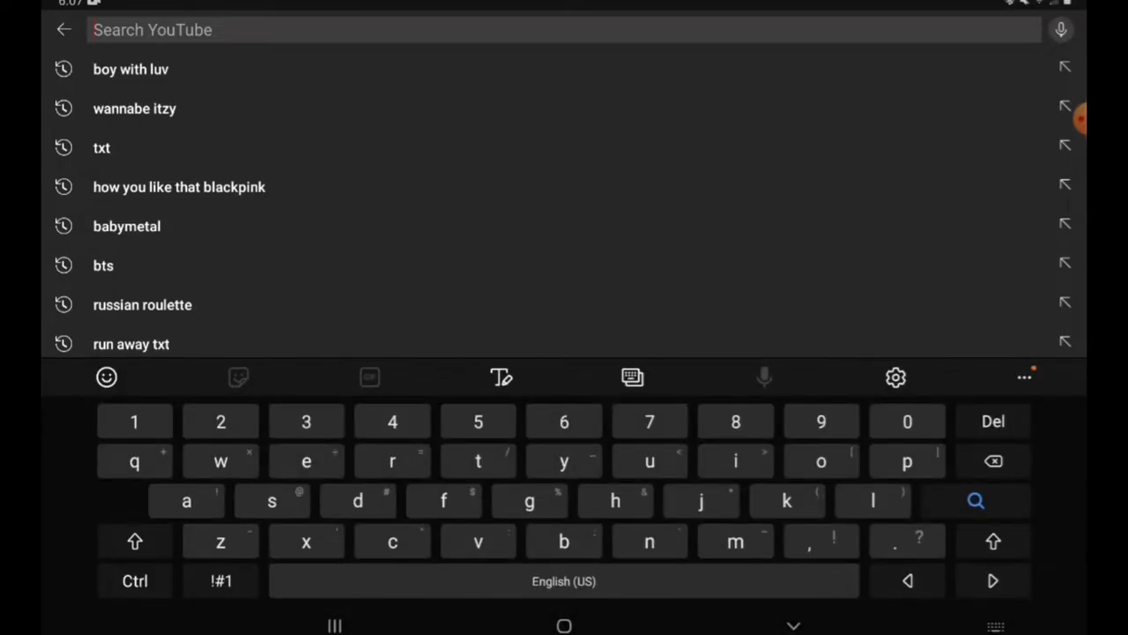
pyautogui.click(130, 69)
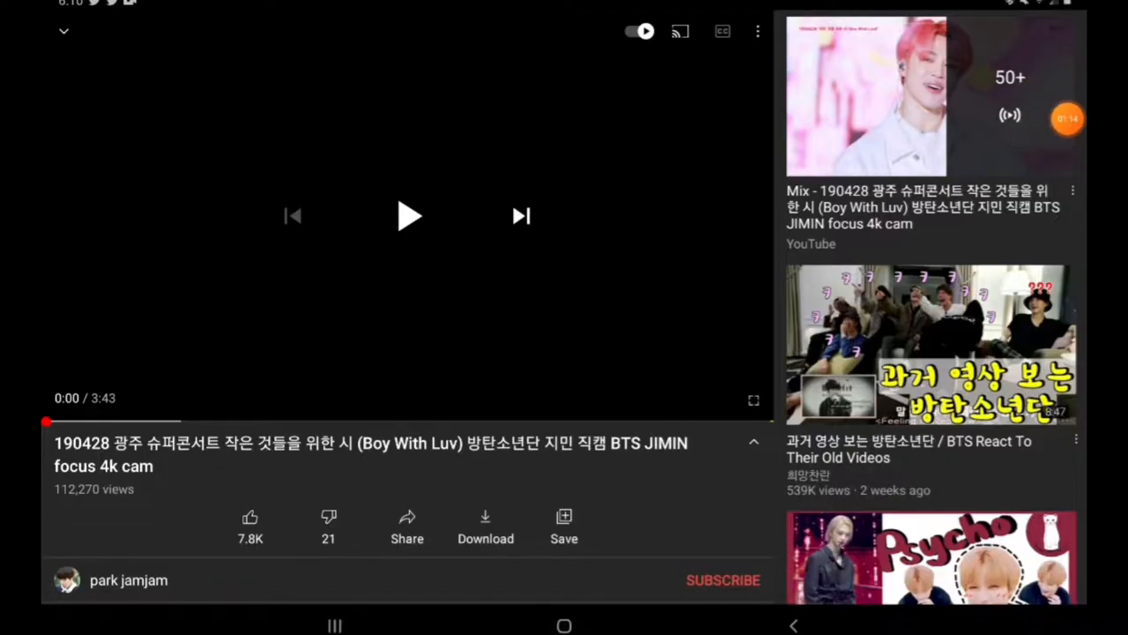
# Step: Copy the fancam's link from Share, peek at the description, then head to Google search
pyautogui.click(409, 215)
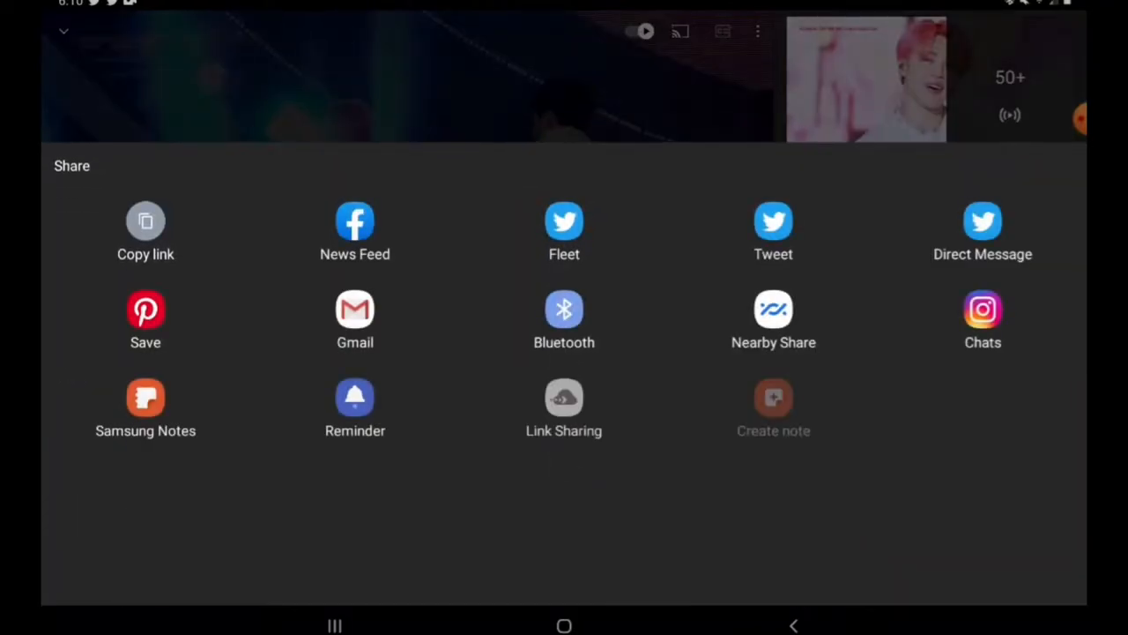
pyautogui.click(145, 222)
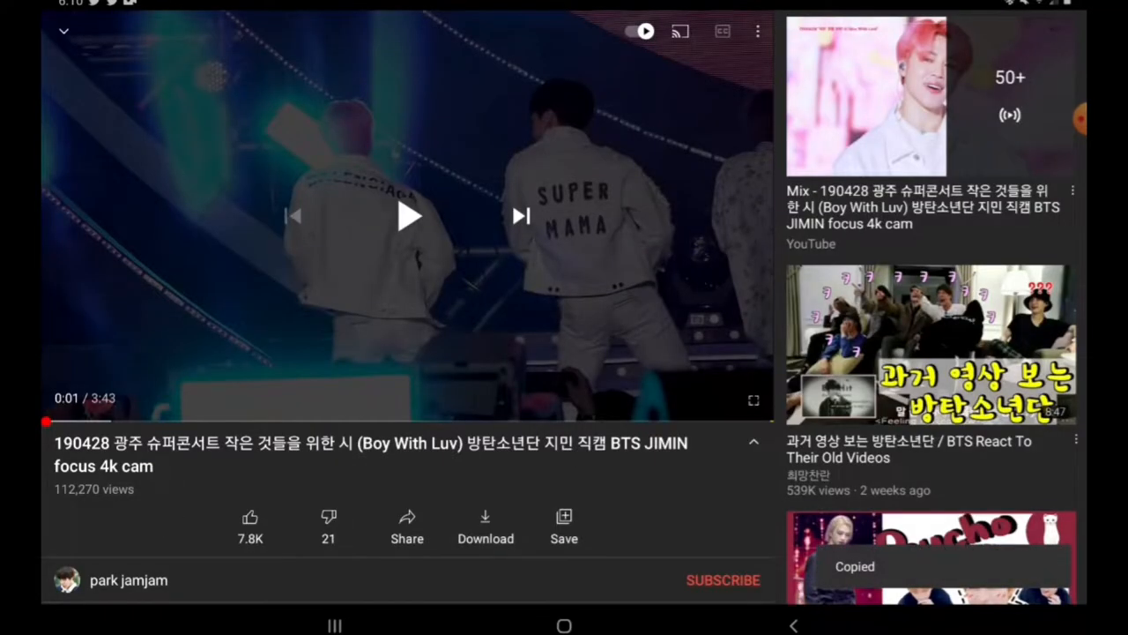
pyautogui.click(755, 441)
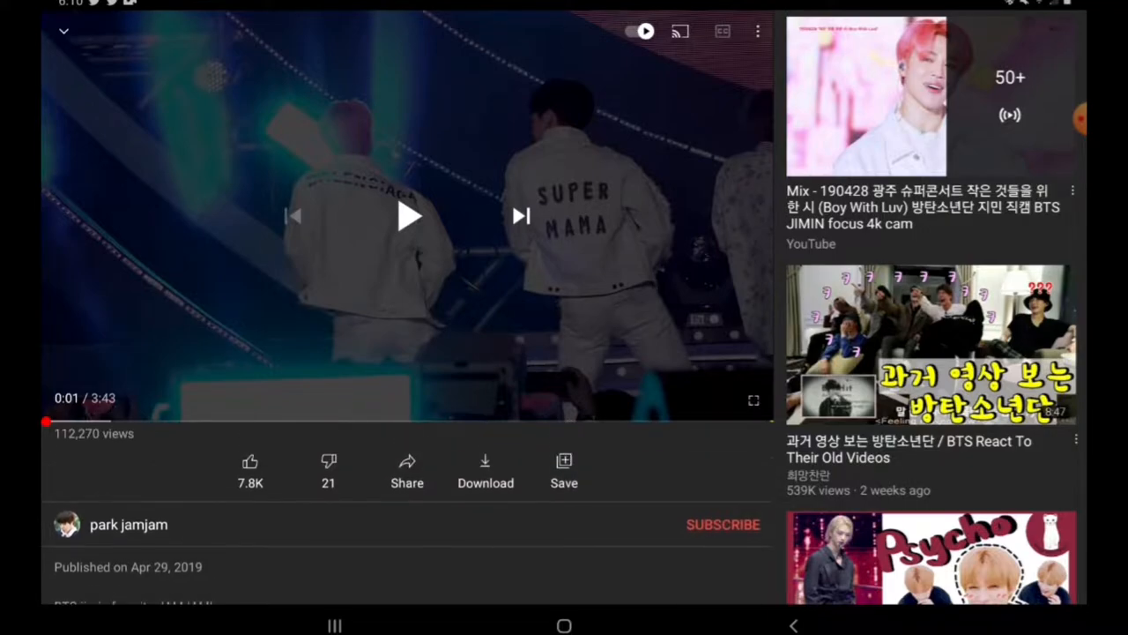
pyautogui.click(397, 440)
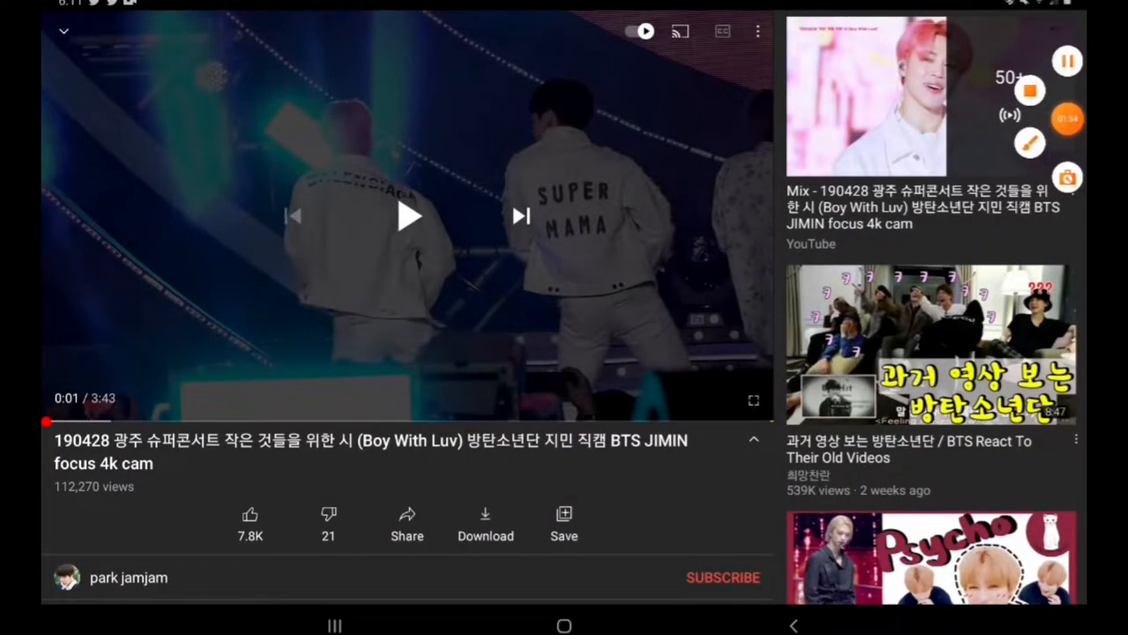
pyautogui.click(564, 624)
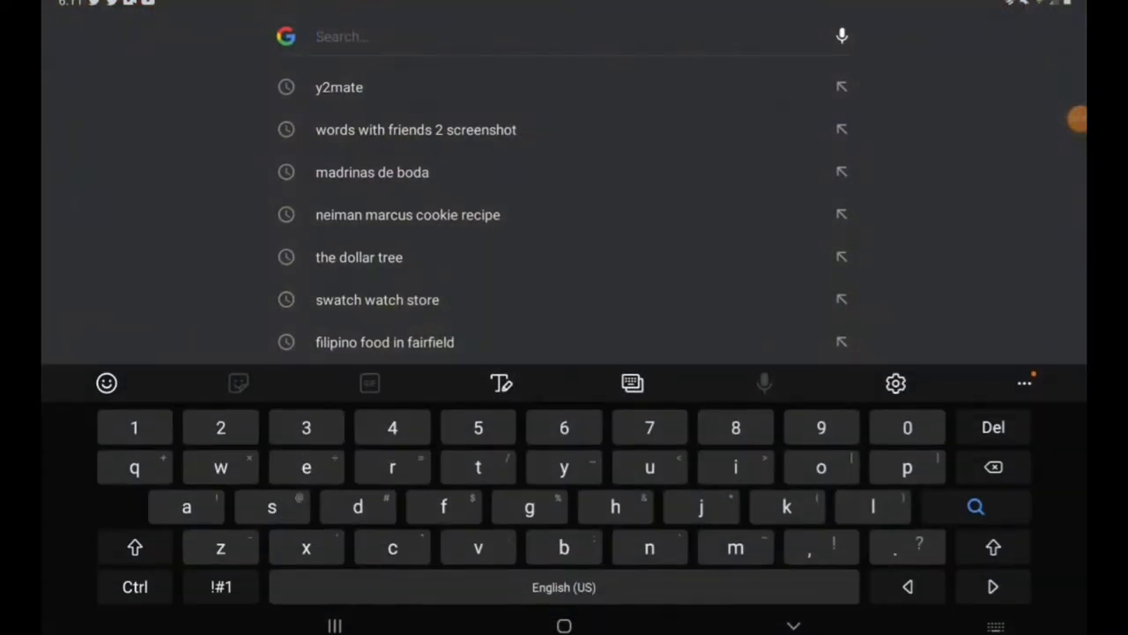
# Step: Search Google for 'y2mate' and land on the y2mate.com downloader site
pyautogui.write('y')
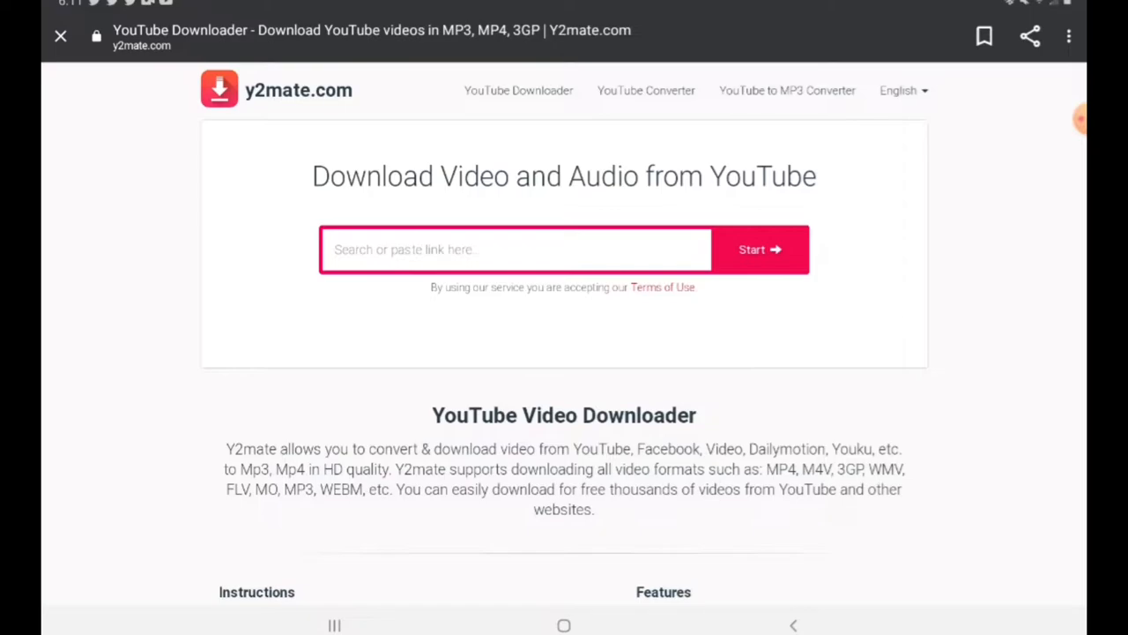
# Step: Paste the video link, fetch formats and download the 1080p MP4 version
pyautogui.click(515, 250)
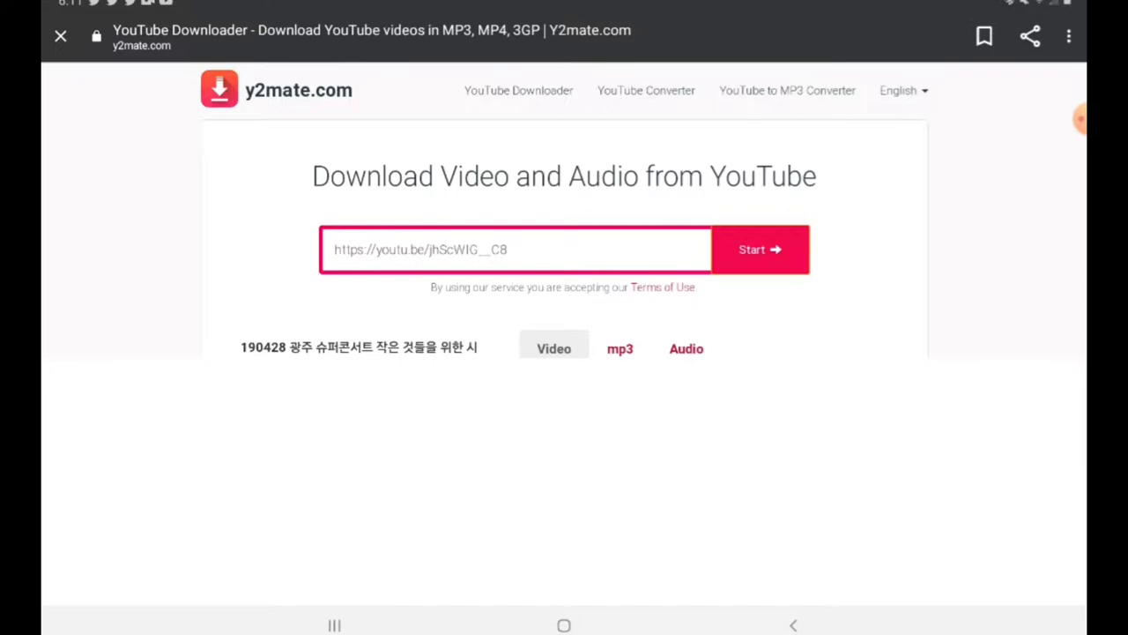
pyautogui.click(758, 250)
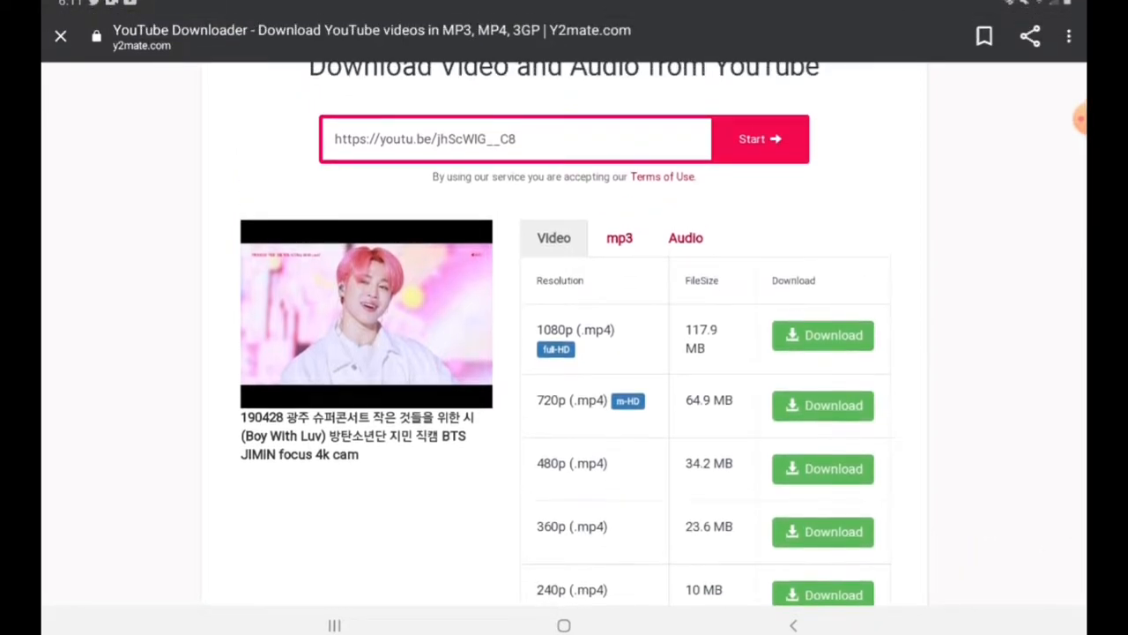
pyautogui.click(821, 335)
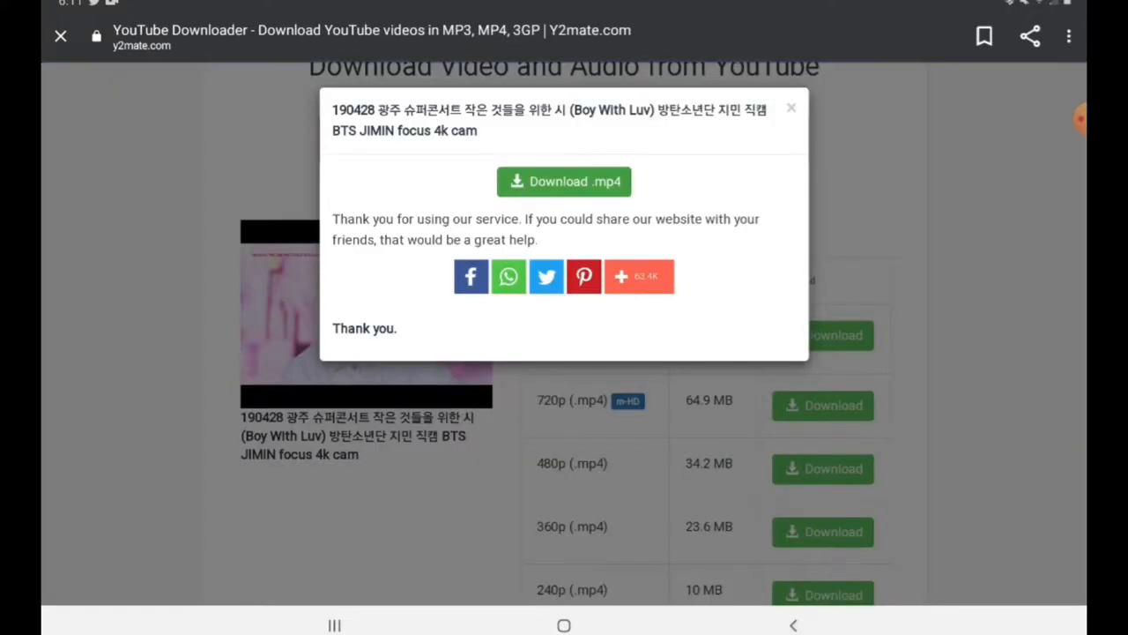
pyautogui.click(564, 182)
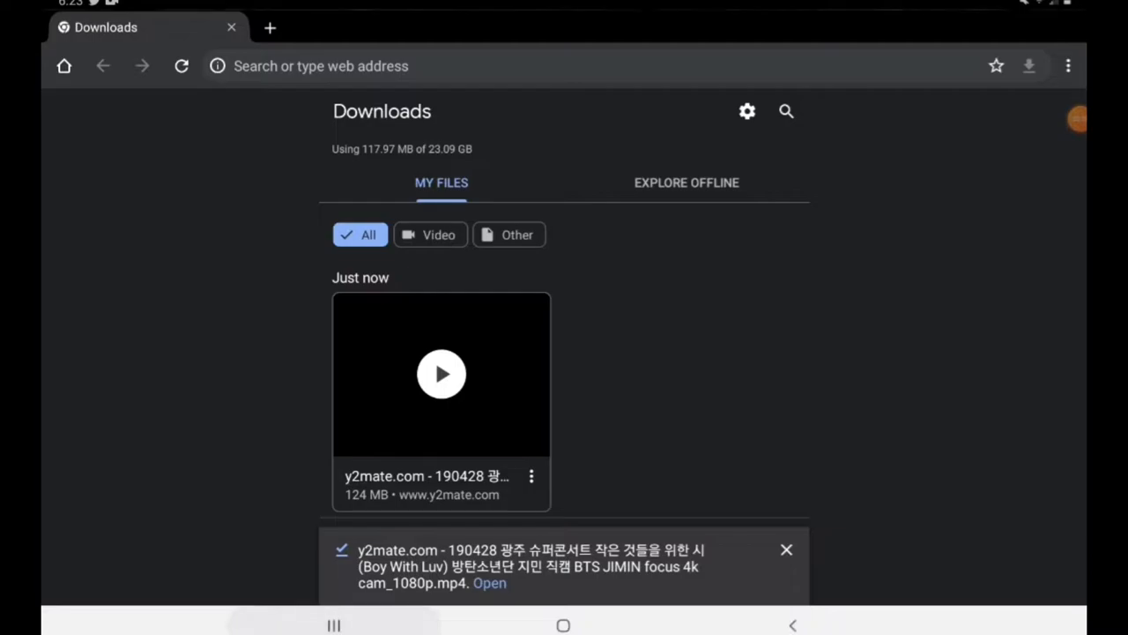
# Step: Leave Chrome's downloads page with the 124 MB file and return home for CapCut
pyautogui.click(564, 624)
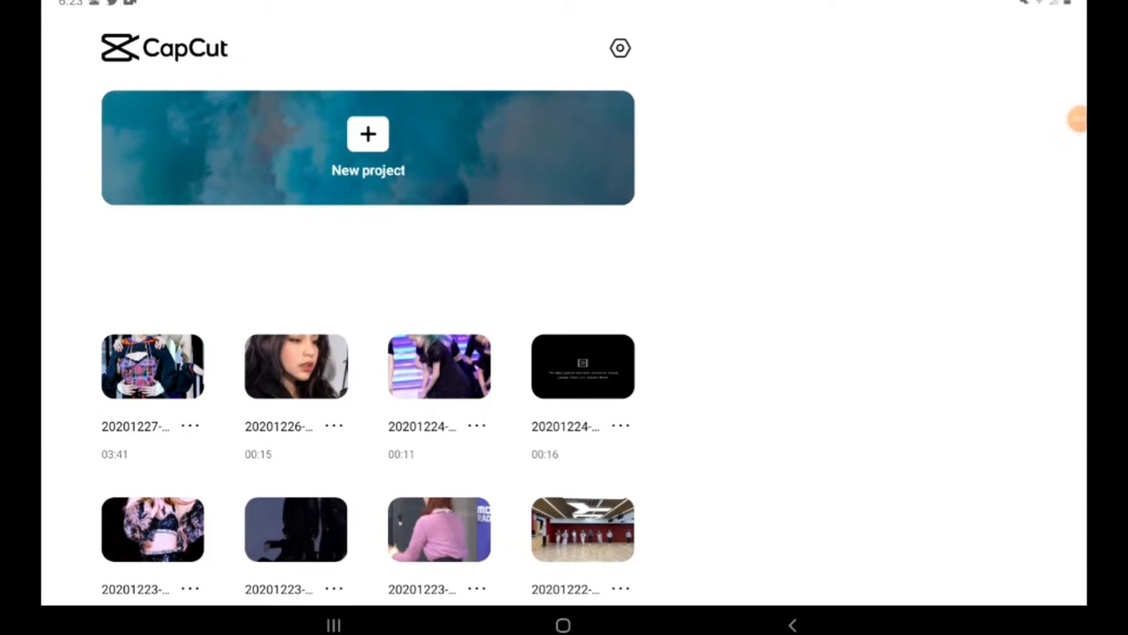
# Step: Start a new CapCut project importing the 03:43 fancam video
pyautogui.click(367, 148)
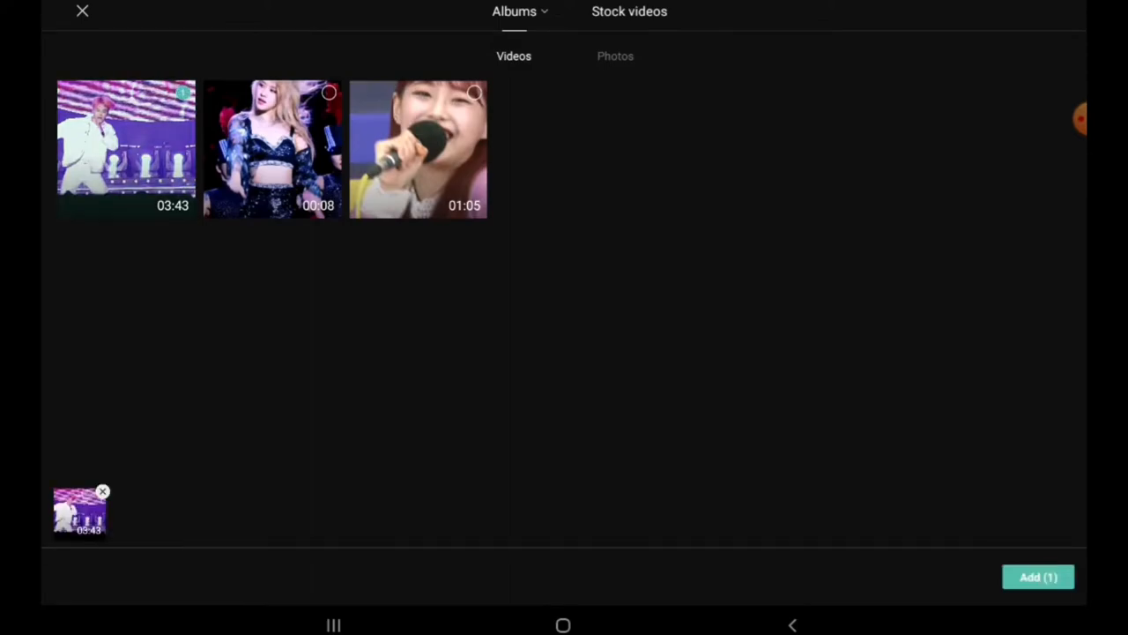
pyautogui.click(1037, 577)
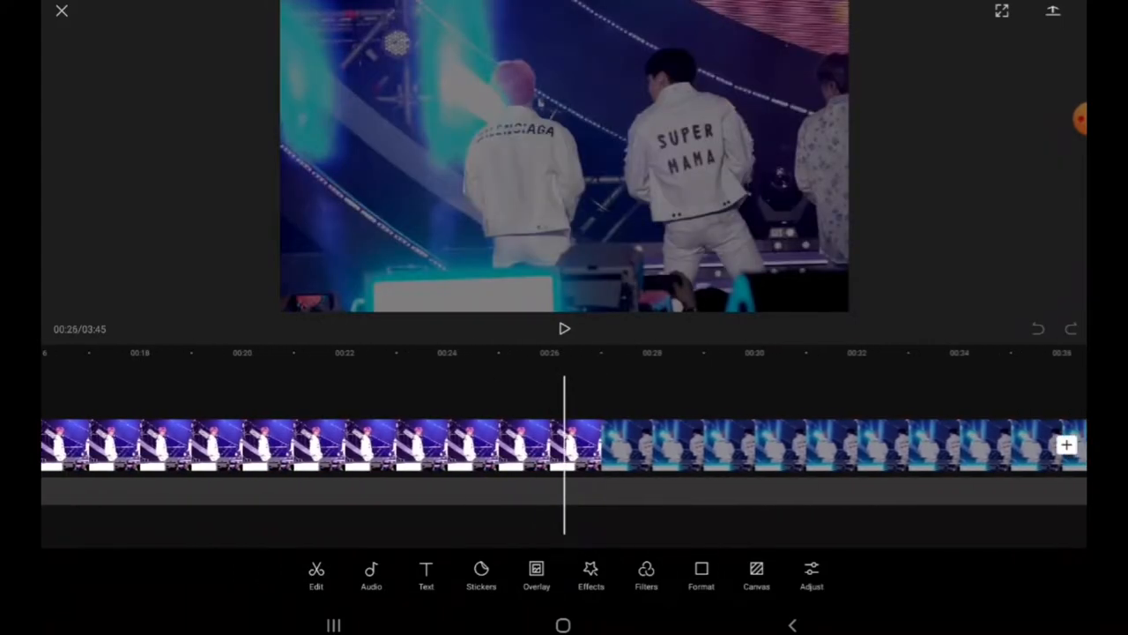
# Step: Set the project format to a vertical 9:16 ratio showing the fancam in portrait
pyautogui.click(755, 575)
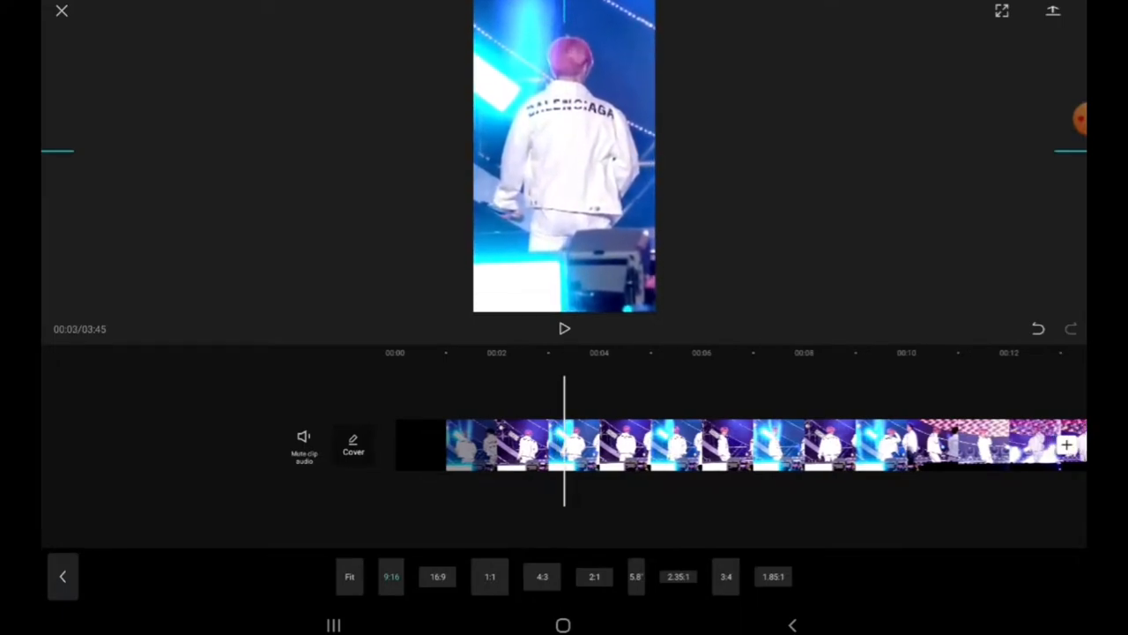
pyautogui.click(564, 328)
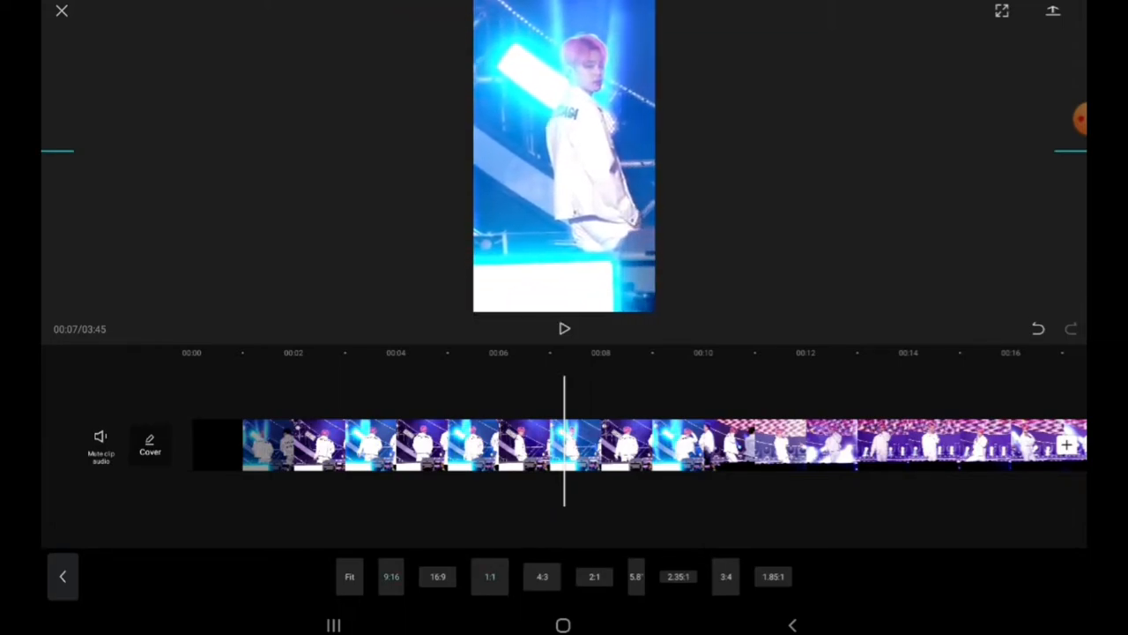
pyautogui.click(564, 328)
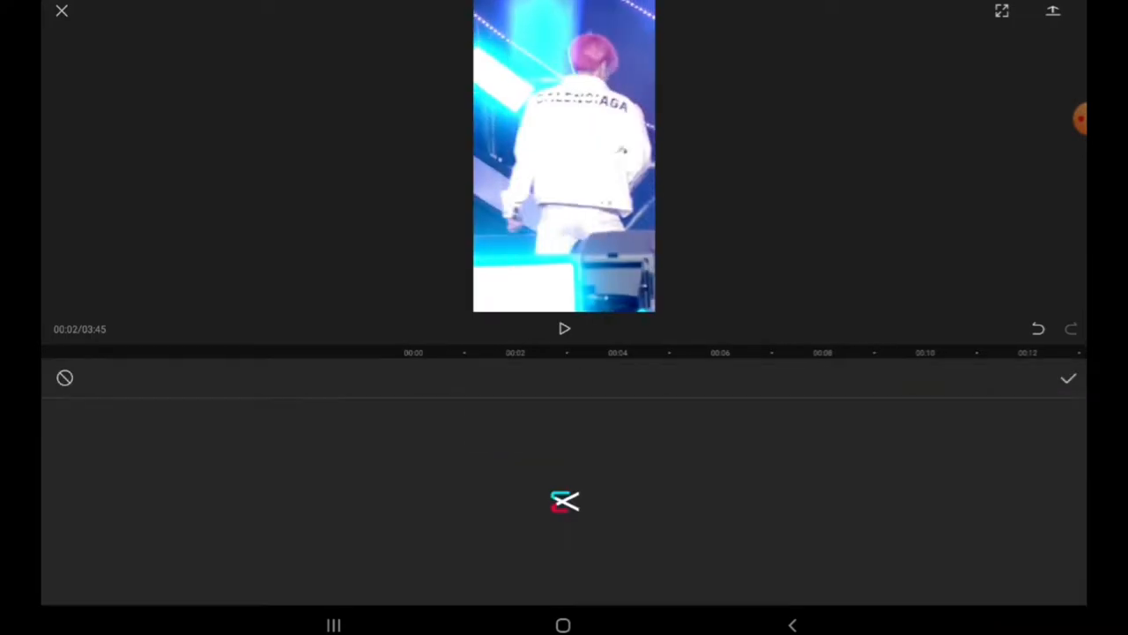
# Step: Dismiss the Effects panel and clip selection, then bring up export settings at 1080p, 30 fps
pyautogui.click(565, 501)
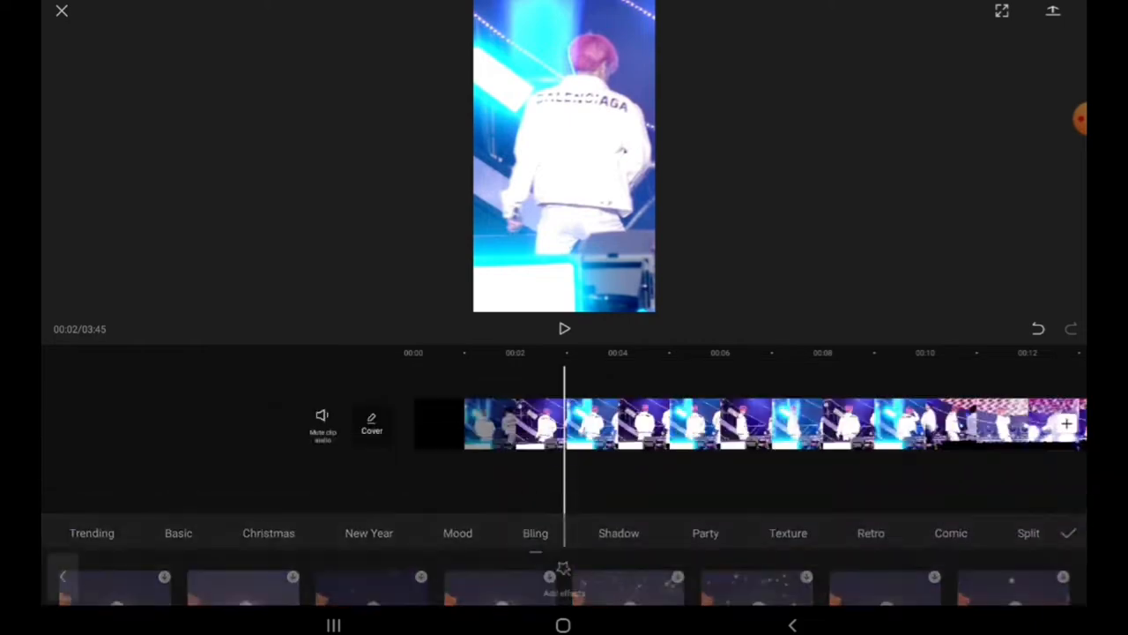
pyautogui.click(1068, 532)
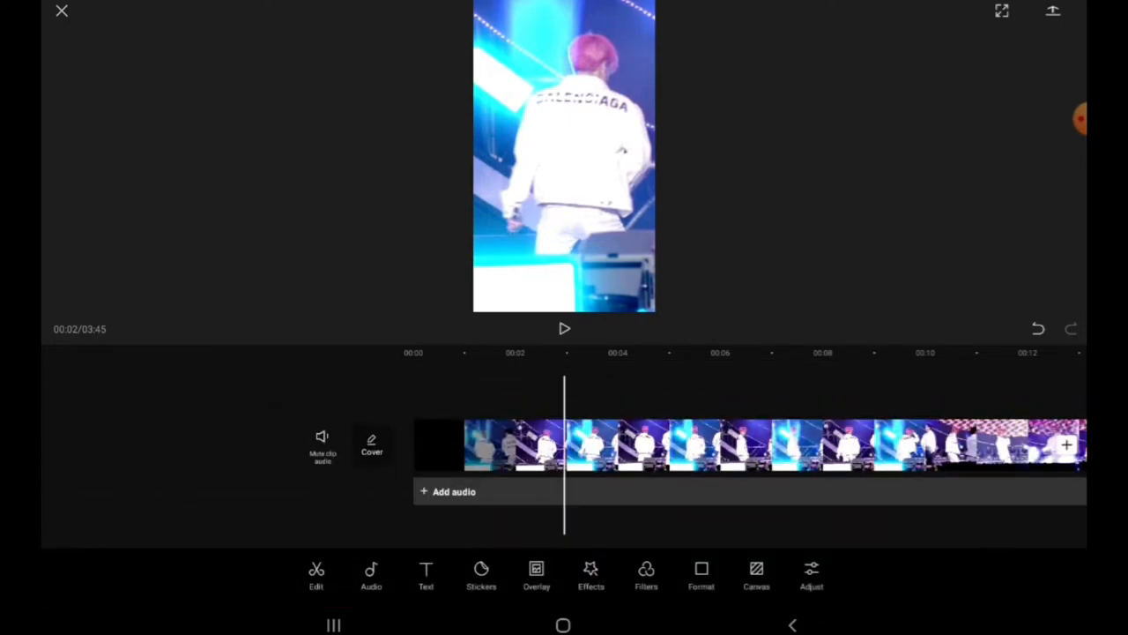
pyautogui.click(749, 444)
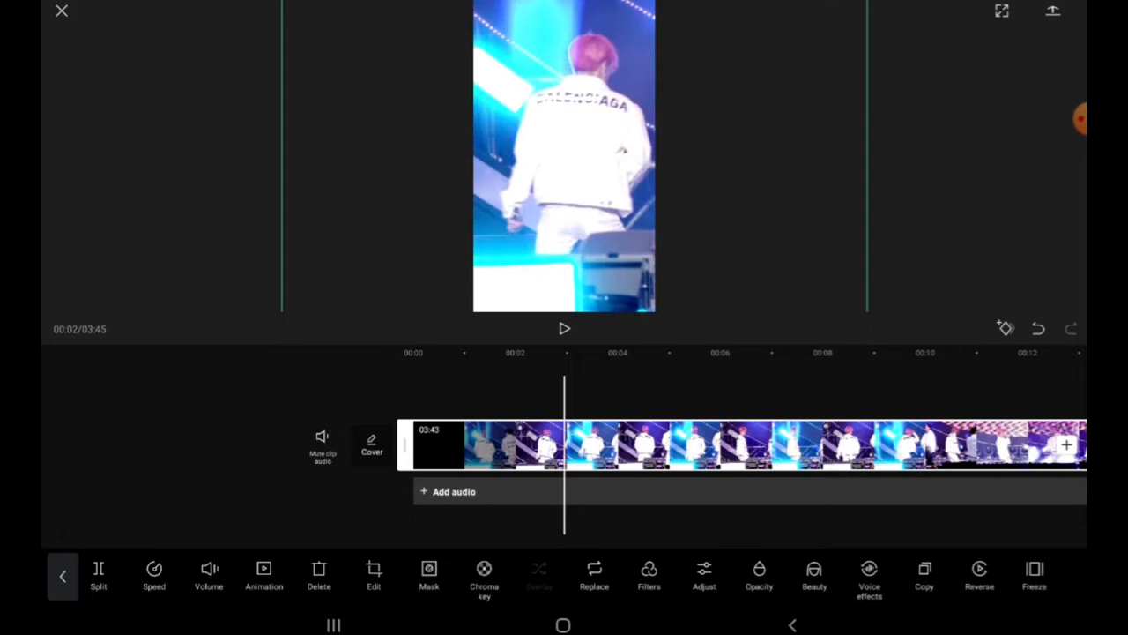
pyautogui.click(62, 574)
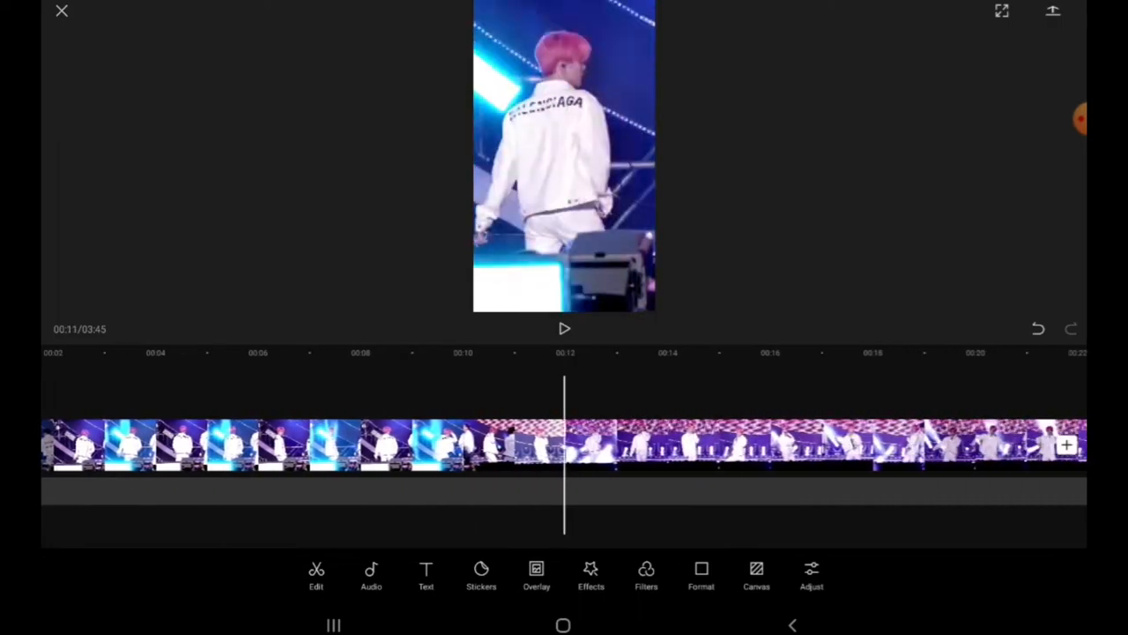
pyautogui.hscroll(-3)
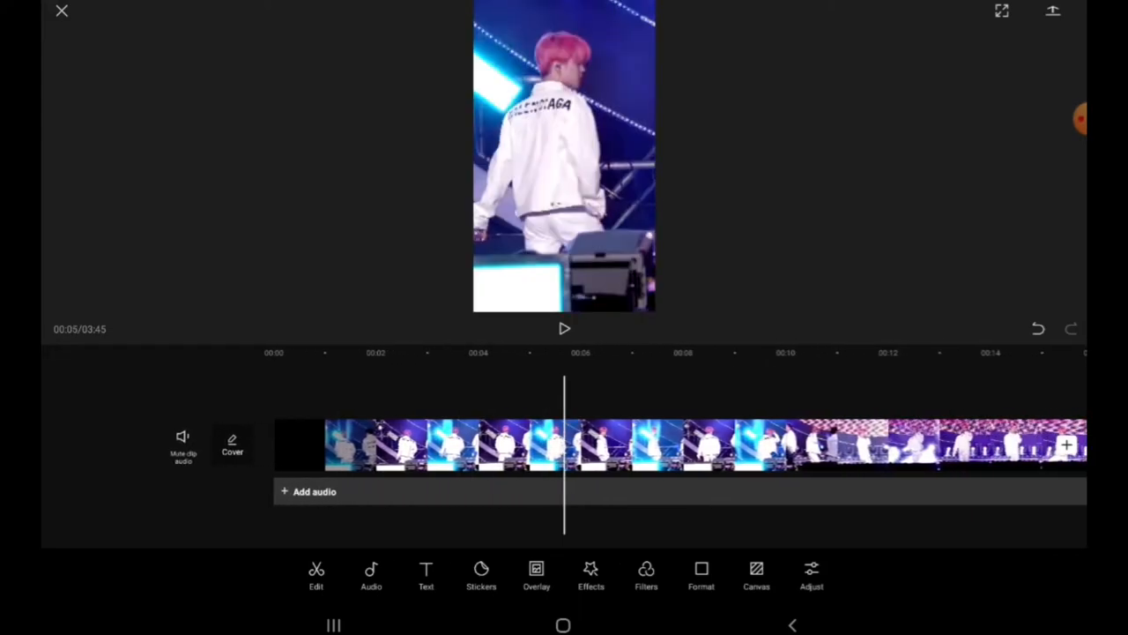
pyautogui.click(1054, 11)
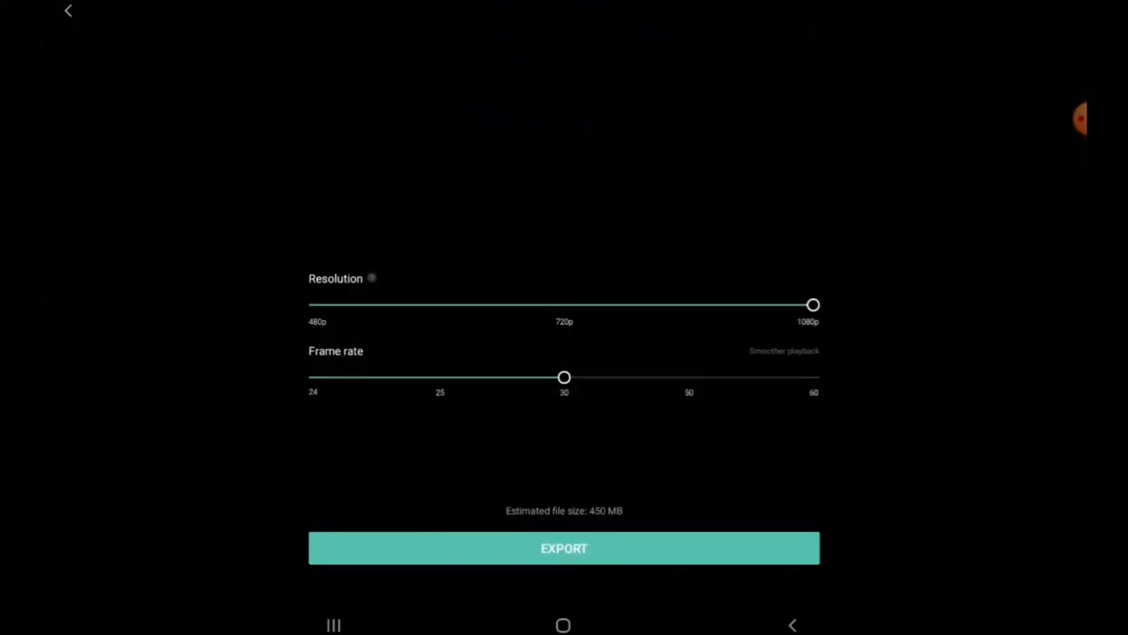
# Step: Export the vertical video at 1080p and 60 fps to the device, then return to the home screen
pyautogui.moveTo(564, 377); pyautogui.dragTo(811, 377)
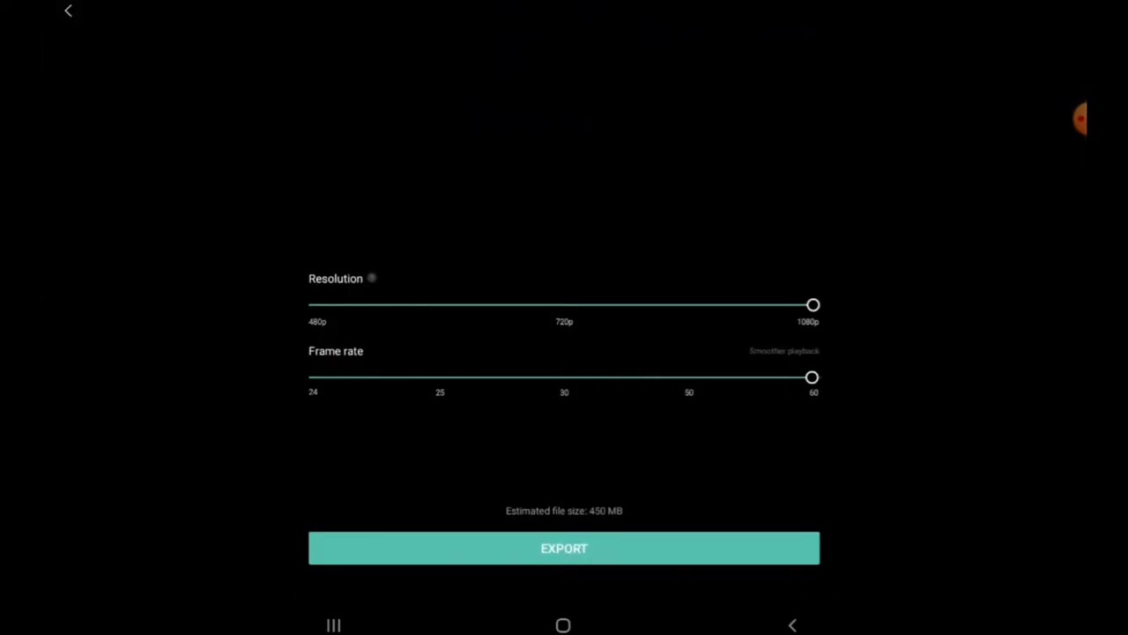
pyautogui.click(564, 547)
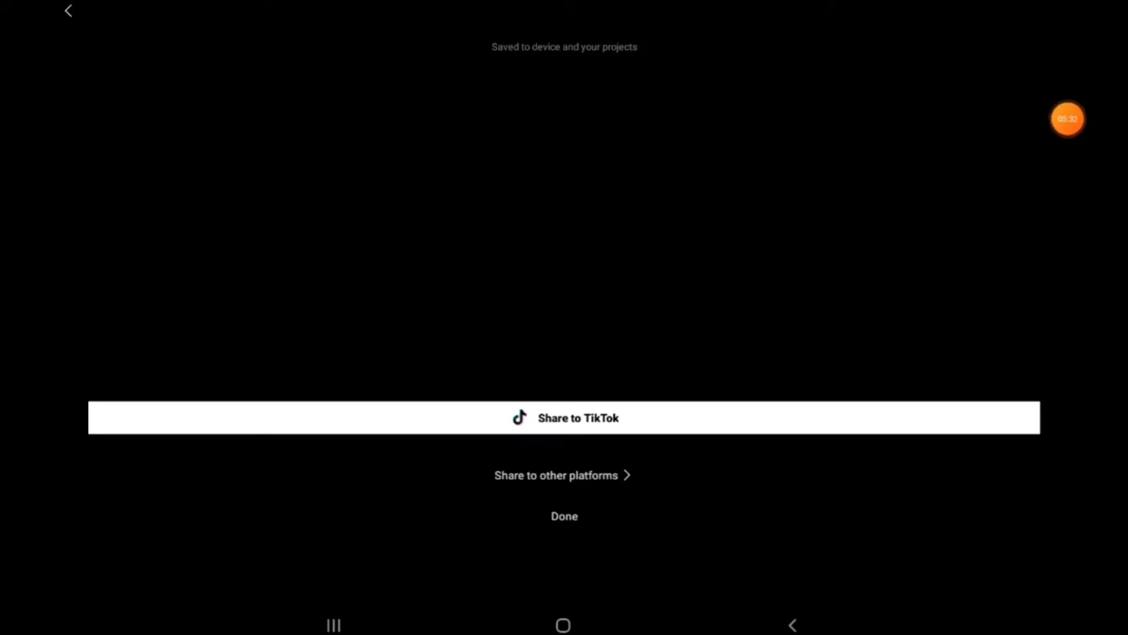
pyautogui.click(564, 514)
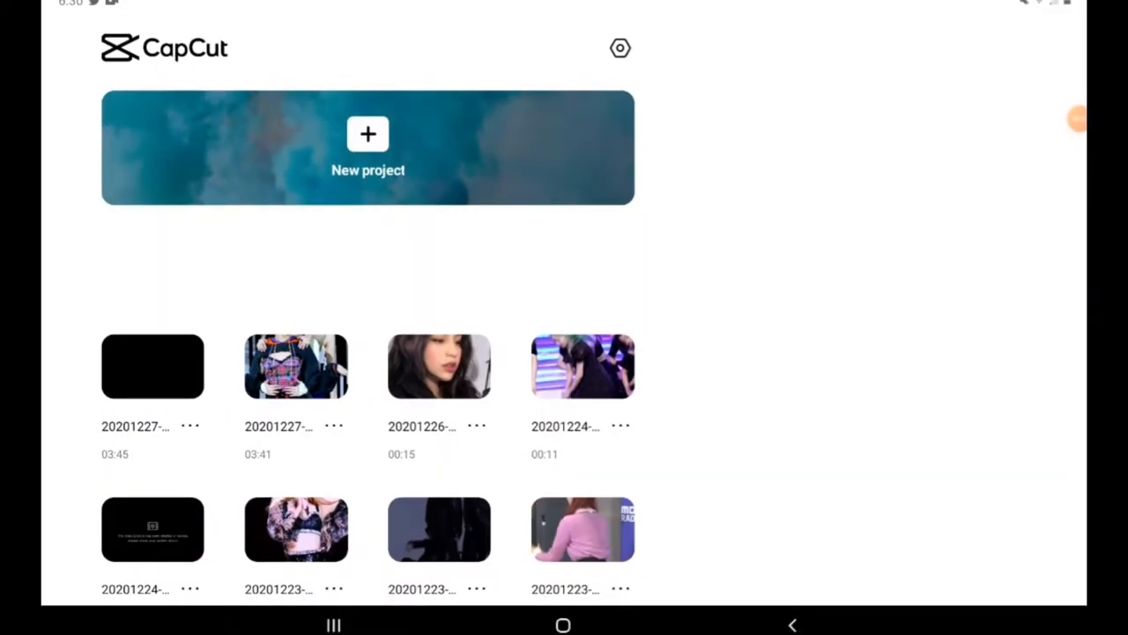
pyautogui.click(565, 624)
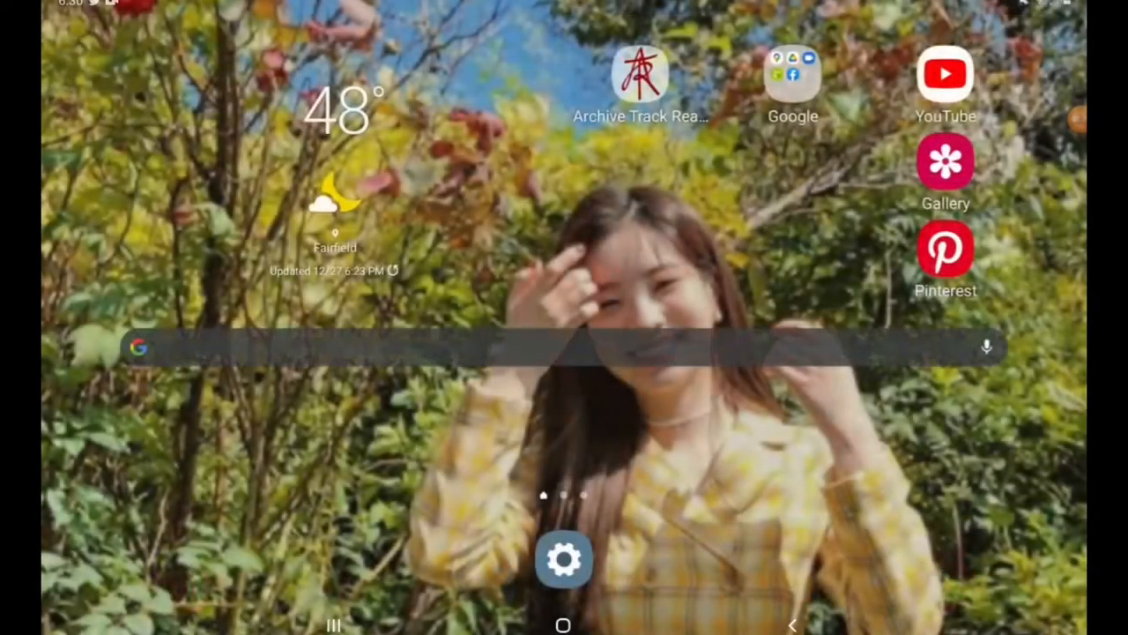
# Step: Switch to Samsung Gallery from Recents to see the exported fancam under Today
pyautogui.click(945, 162)
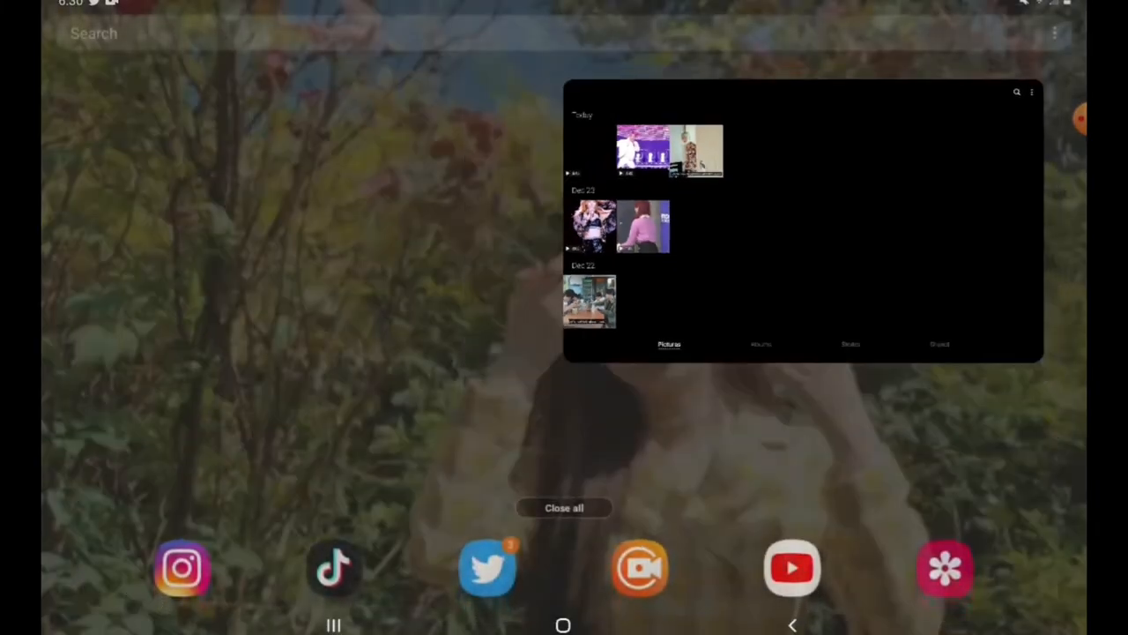
pyautogui.click(794, 221)
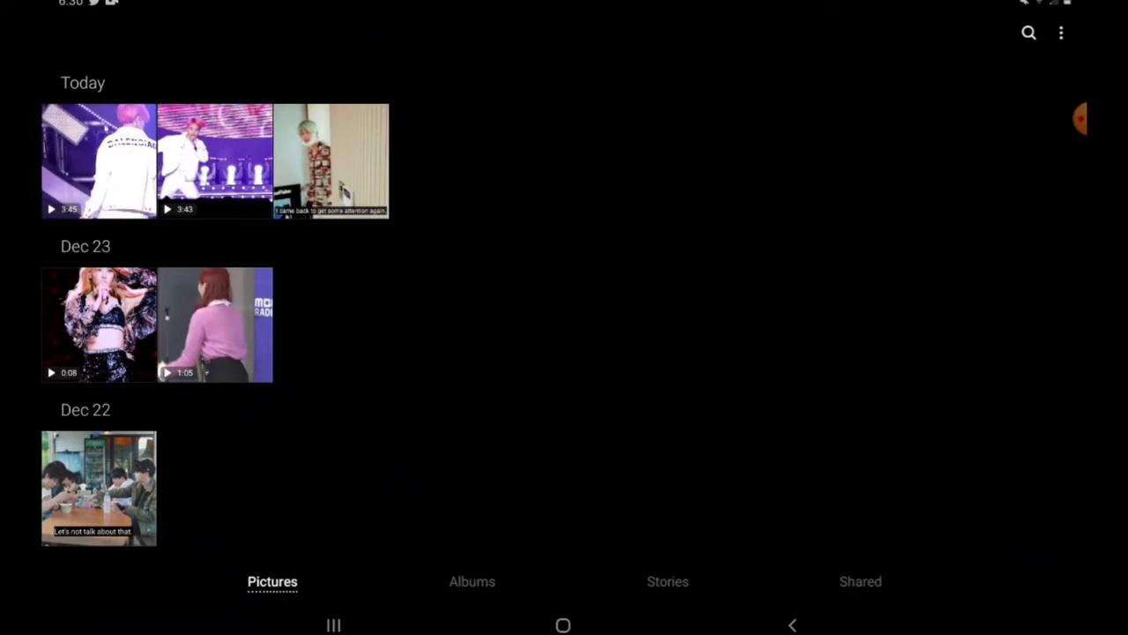